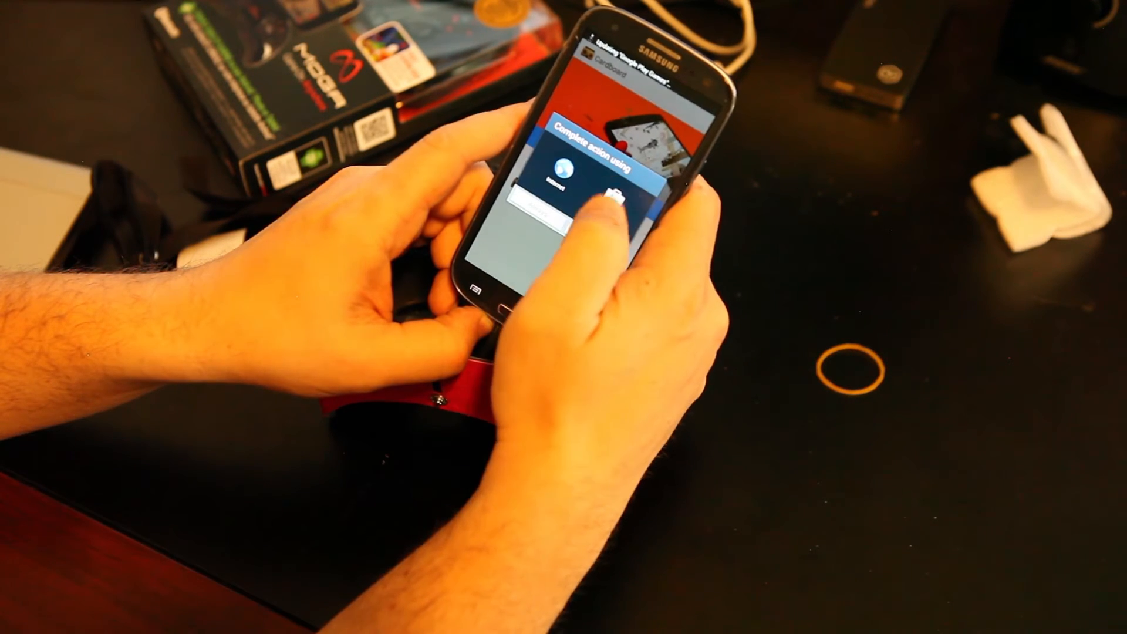
Step: Choose the browser in the 'Complete action using' chooser to load the Cardboard apps page
{"action": "left_click", "coordinate": [617, 189]}
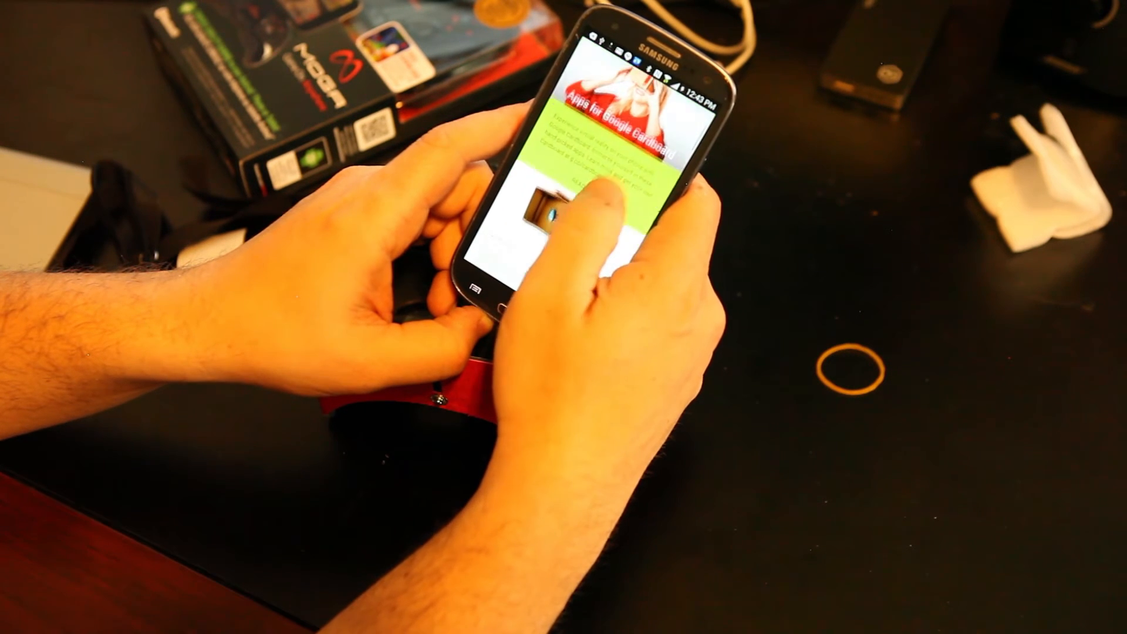
Step: Scroll down the app list past the Jaunt entry to the featured VR game titles
{"action": "scroll", "scroll_direction": "down", "scroll_amount": 3}
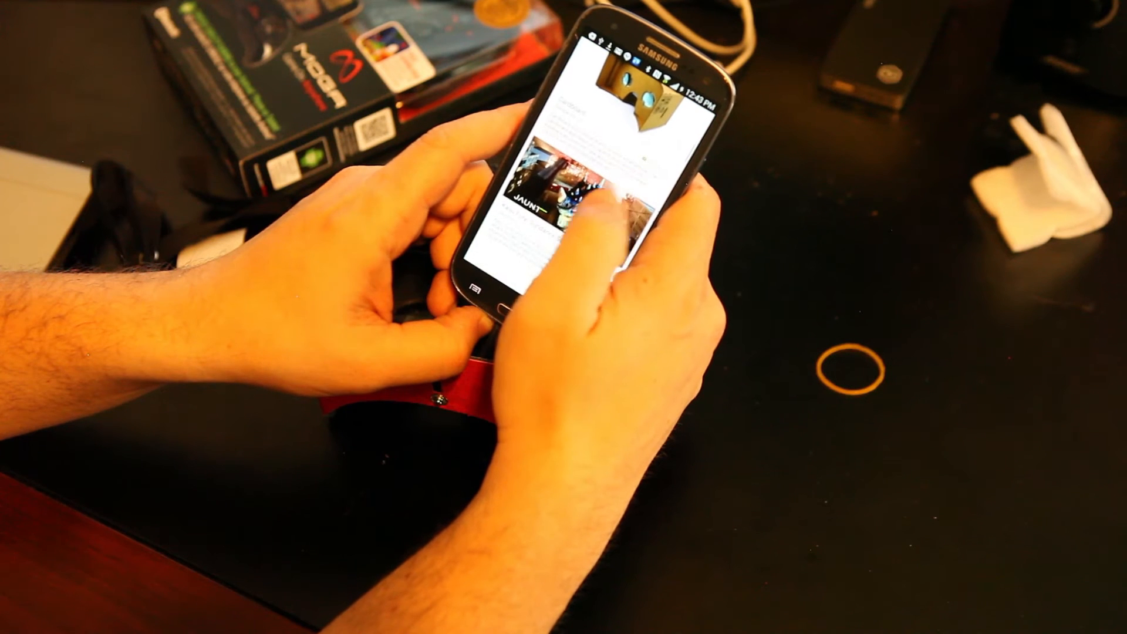
{"action": "scroll", "scroll_direction": "down", "scroll_amount": 3}
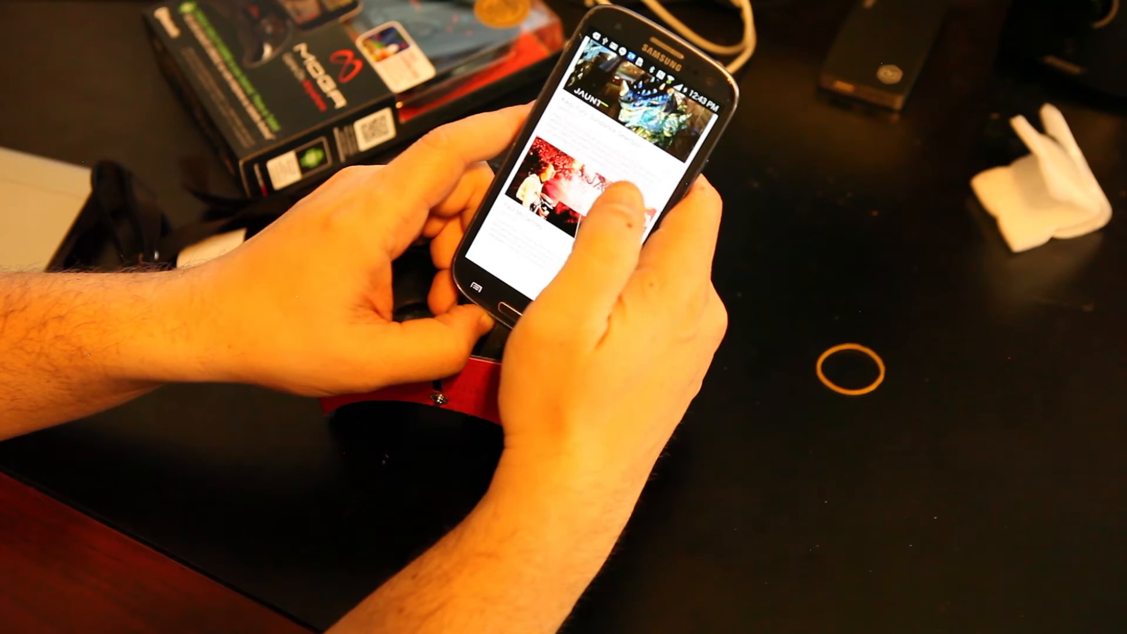
{"action": "scroll", "scroll_direction": "down", "scroll_amount": 3}
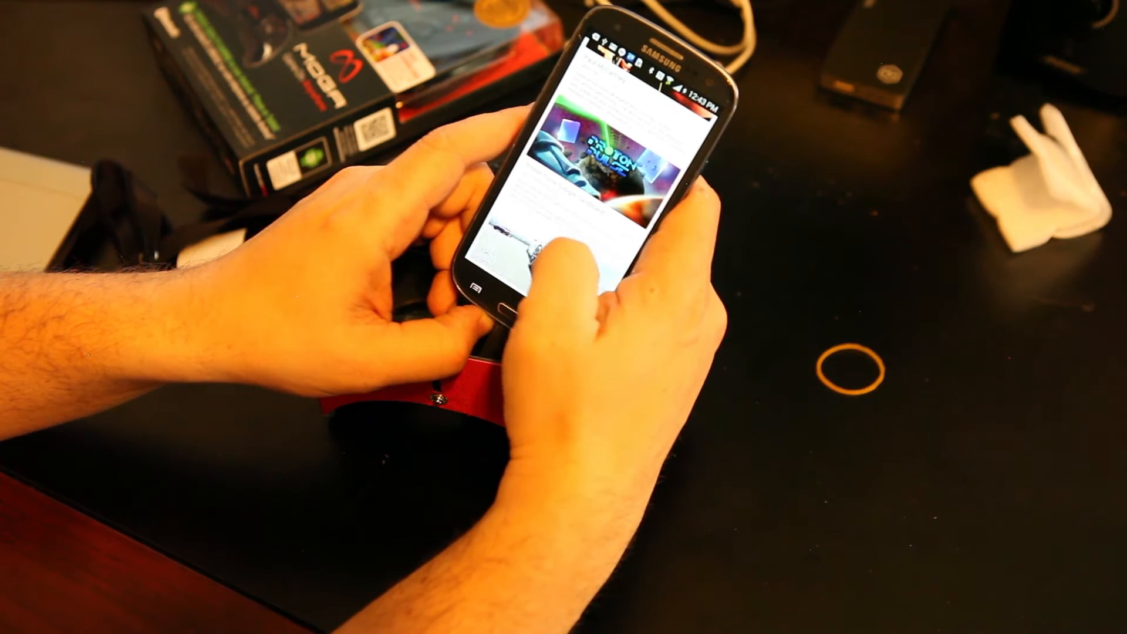
{"action": "scroll", "scroll_direction": "down", "scroll_amount": 3}
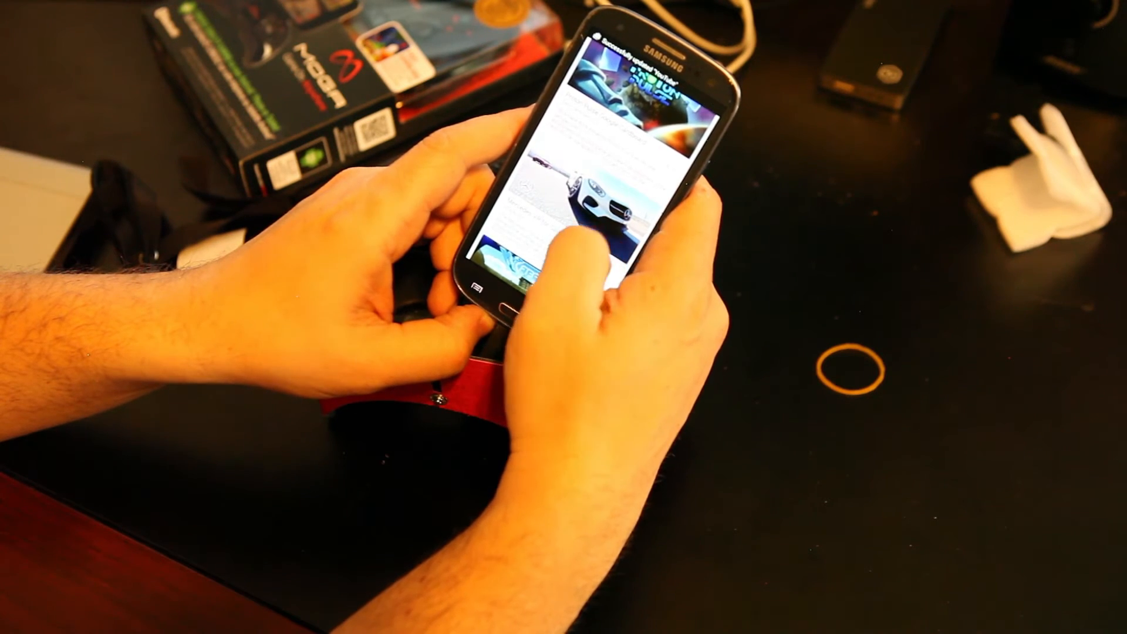
{"action": "scroll", "scroll_direction": "down", "scroll_amount": 3}
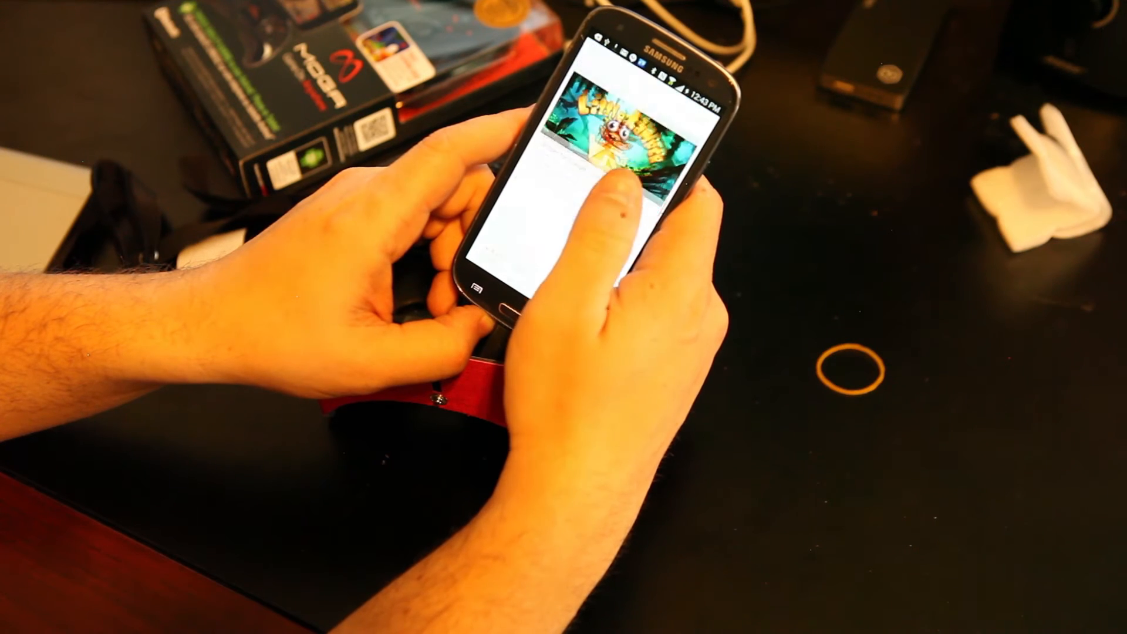
Step: Scroll further past Tilt Brush until DebrisDefrag For Cardboard is in view
{"action": "scroll", "scroll_direction": "down", "scroll_amount": 3}
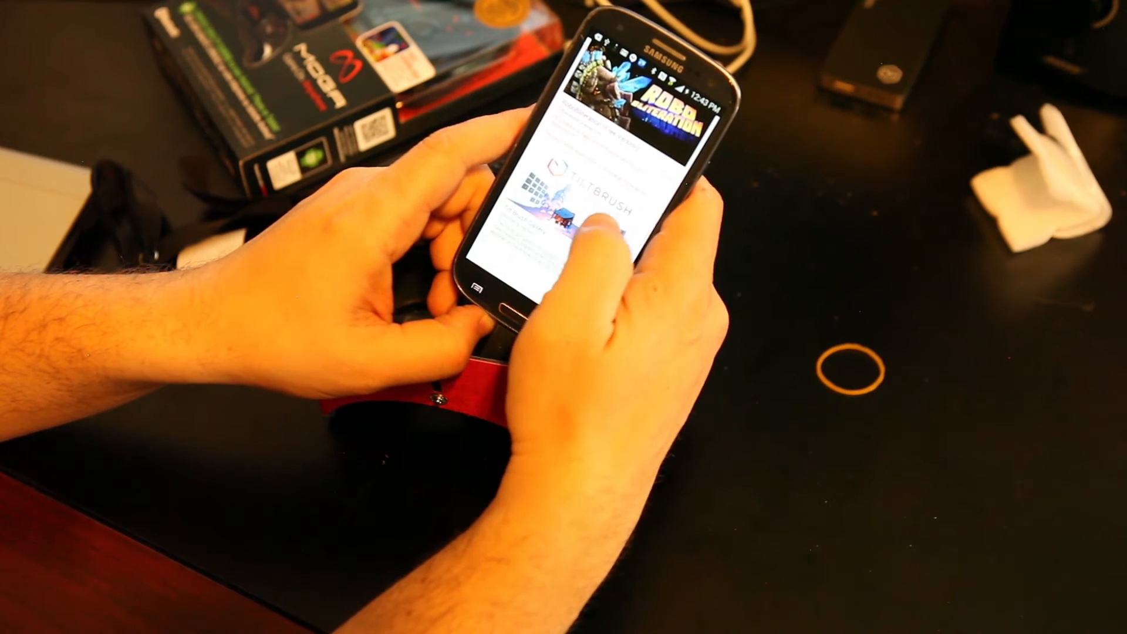
{"action": "scroll", "scroll_direction": "down", "scroll_amount": 3}
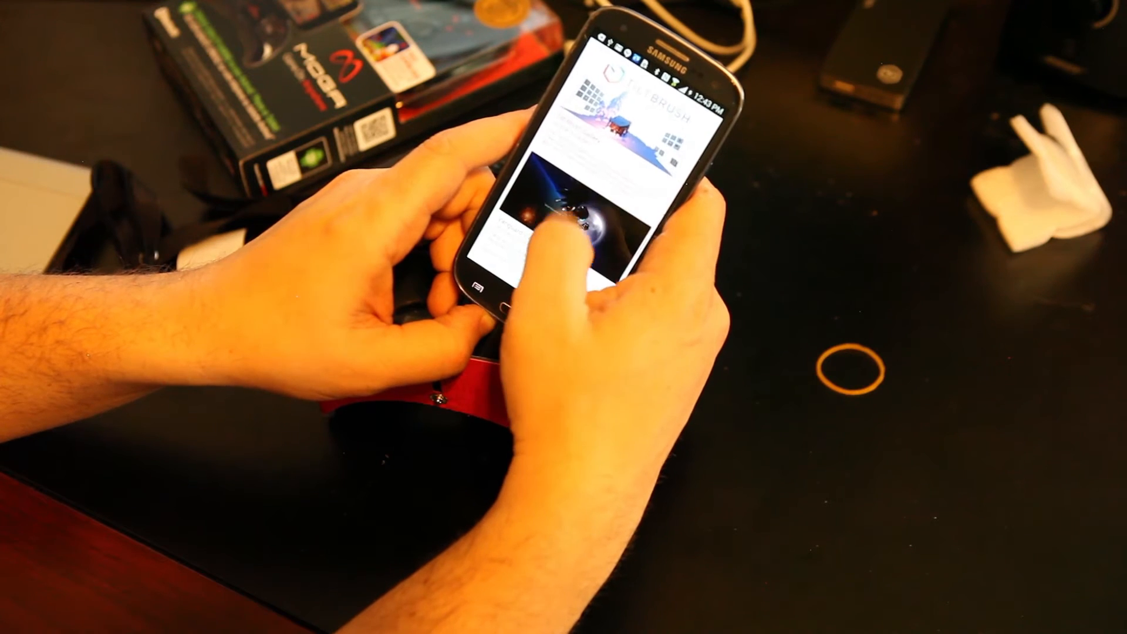
{"action": "scroll", "scroll_direction": "down", "scroll_amount": 3}
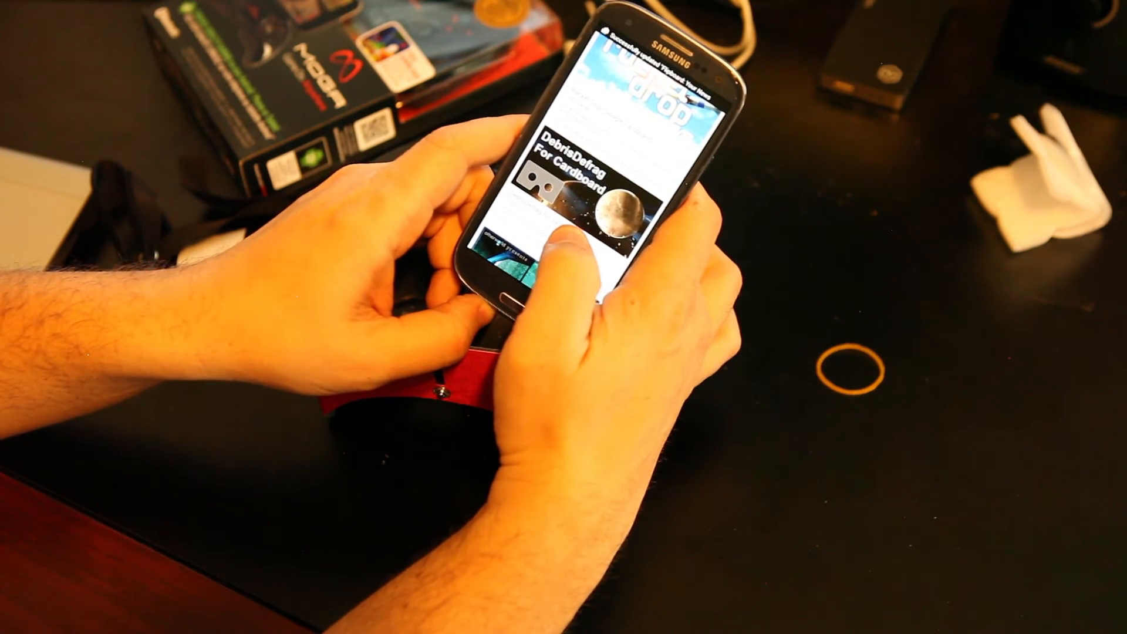
{"action": "scroll", "scroll_direction": "down", "scroll_amount": 3}
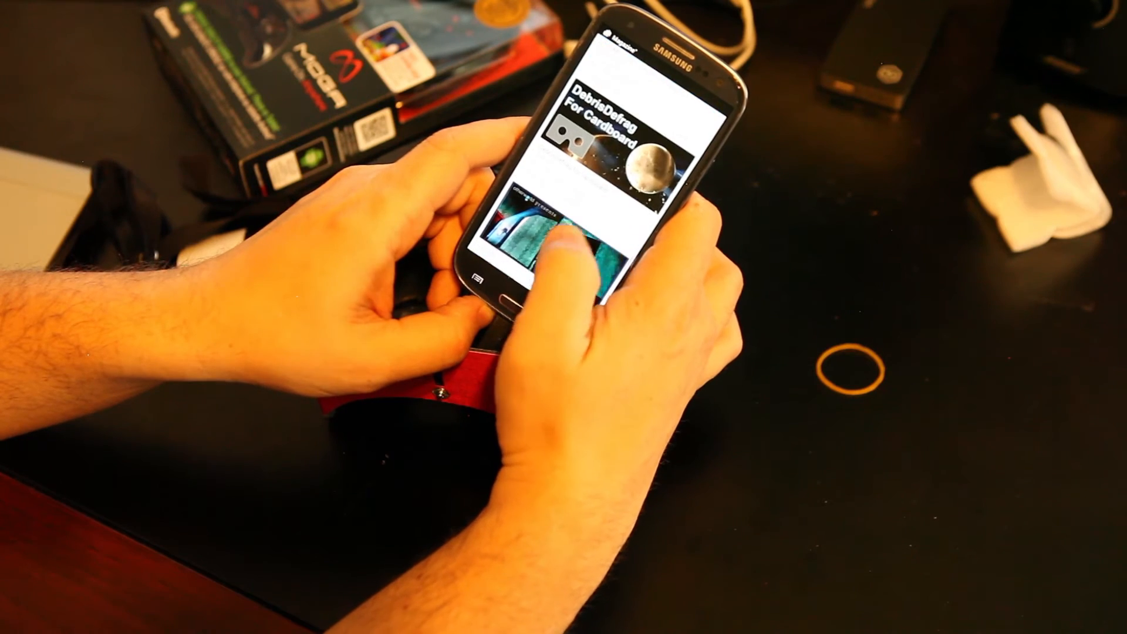